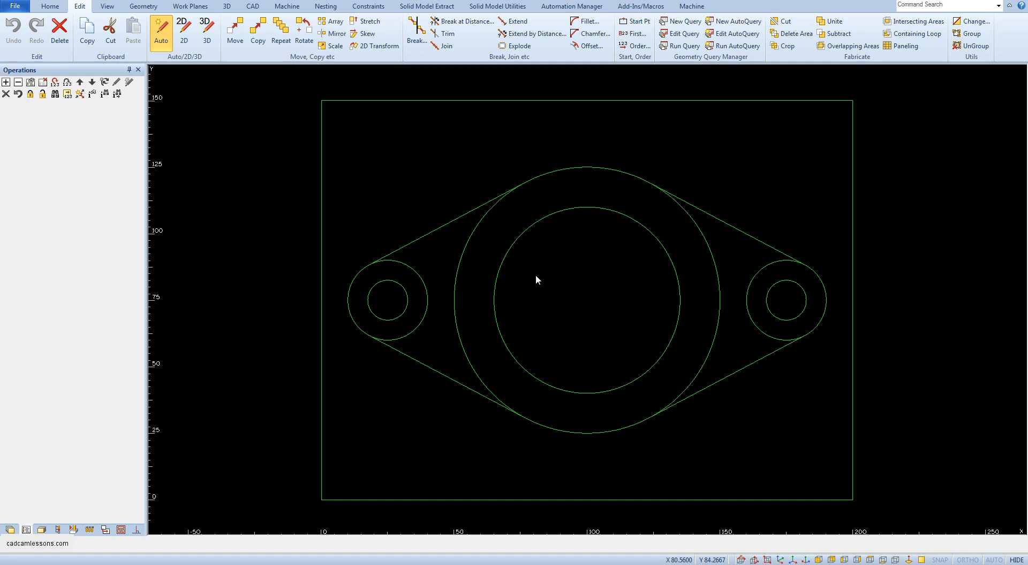
{"action": "mouse_move", "coordinate": [819, 222]}
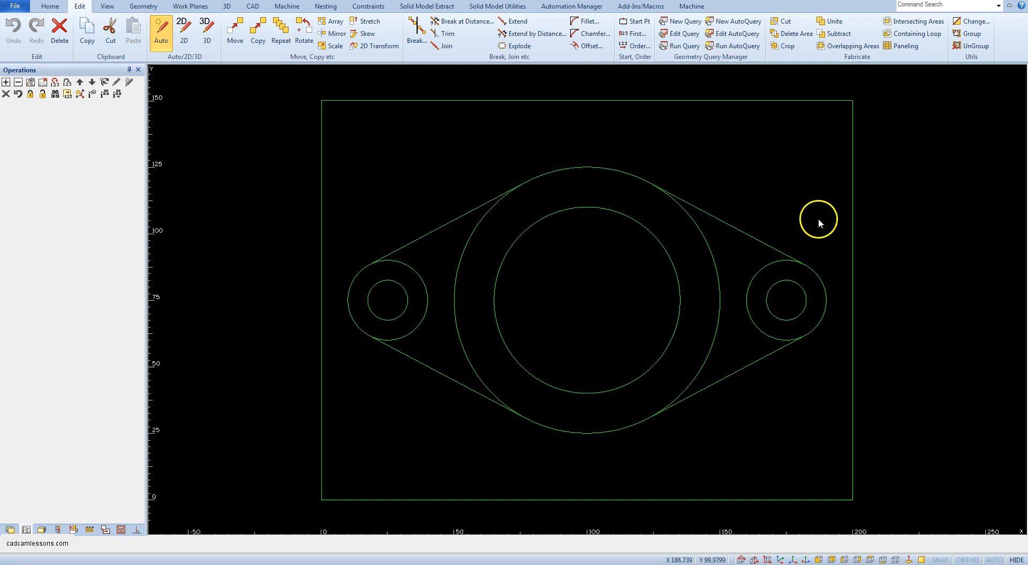
{"action": "mouse_move", "coordinate": [684, 300]}
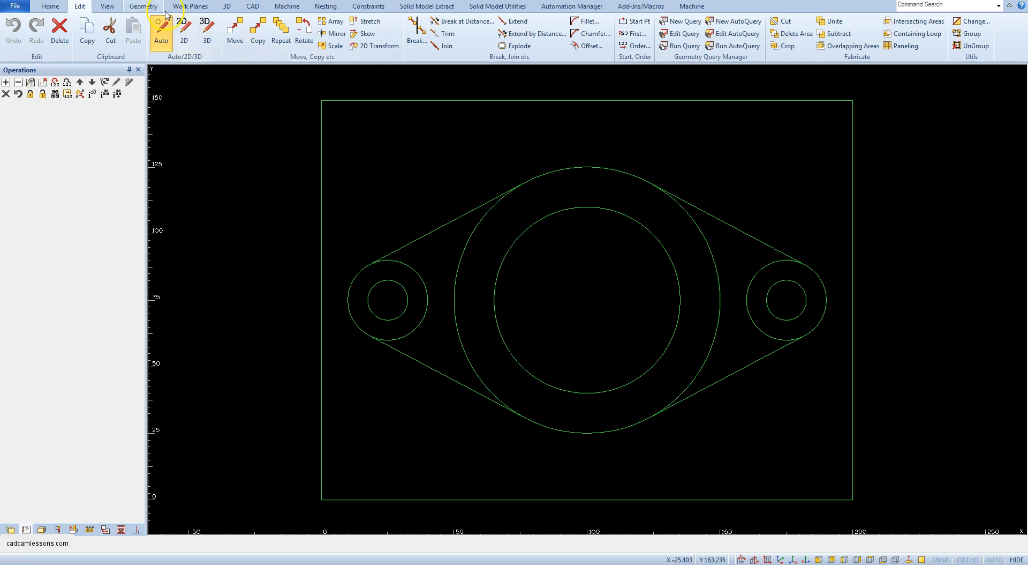
Step: Turn on Ghost Tools from the View tab's Display Options
{"action": "left_click", "coordinate": [108, 6]}
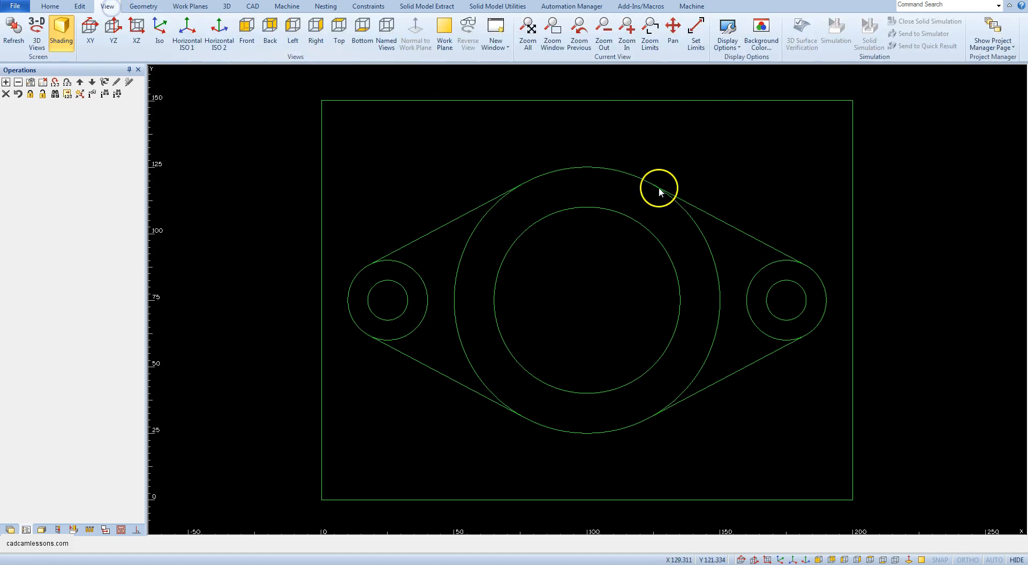
{"action": "left_click", "coordinate": [726, 33]}
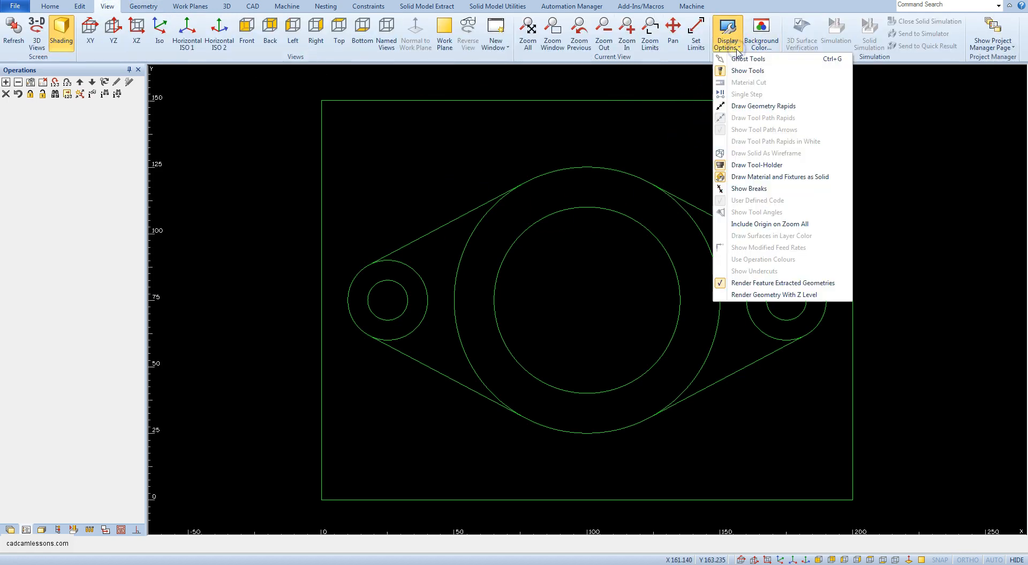
{"action": "mouse_move", "coordinate": [774, 59]}
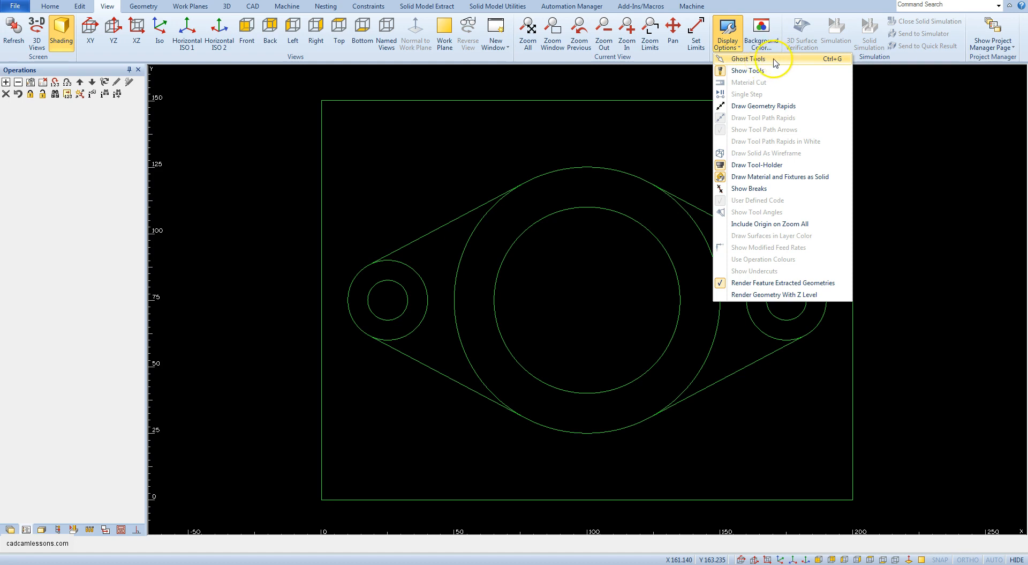
{"action": "mouse_move", "coordinate": [791, 63]}
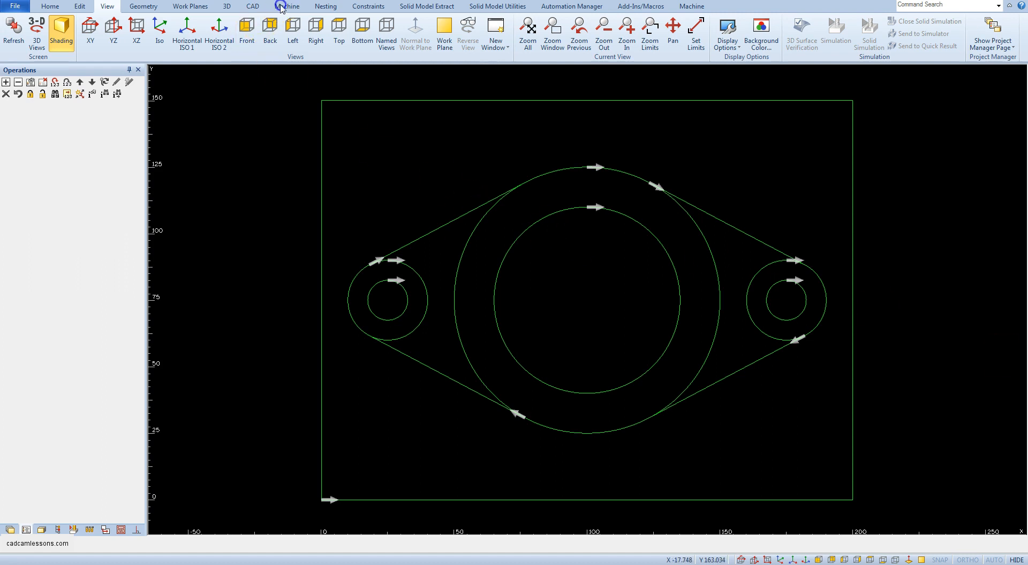
Step: Open the Tool Directions dialog from the Machine tab
{"action": "left_click", "coordinate": [287, 6]}
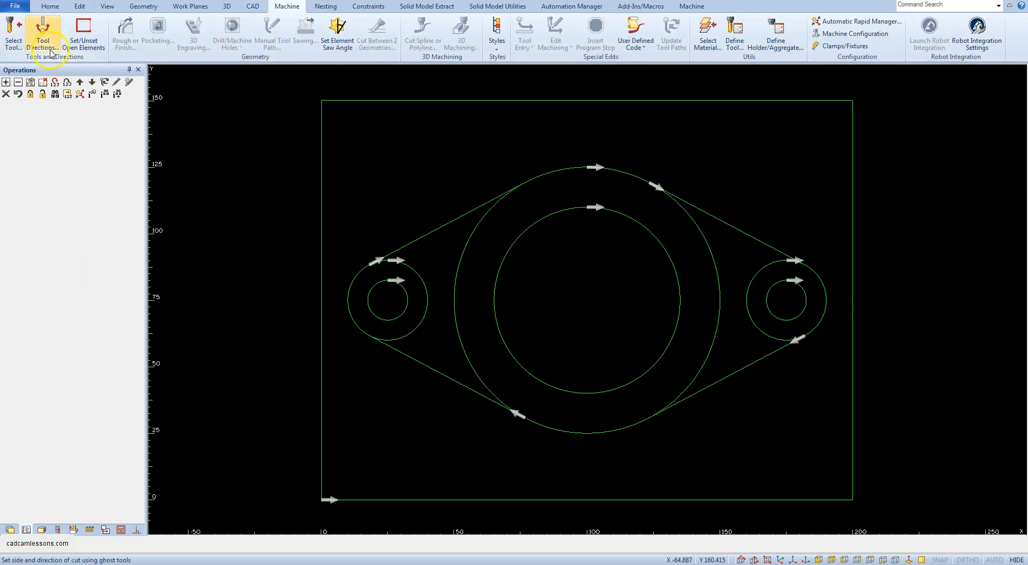
{"action": "left_click", "coordinate": [43, 33]}
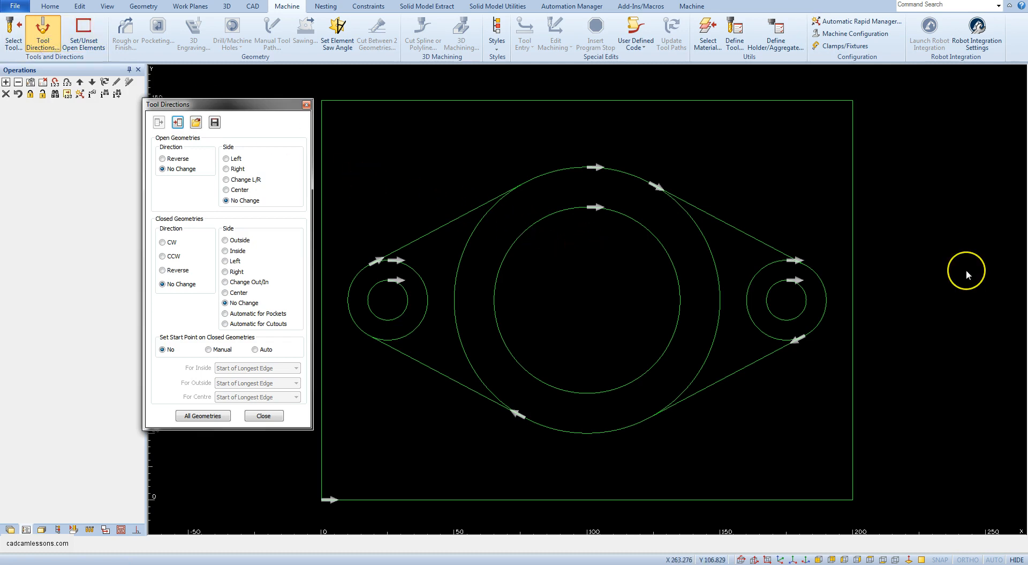
{"action": "mouse_move", "coordinate": [967, 270]}
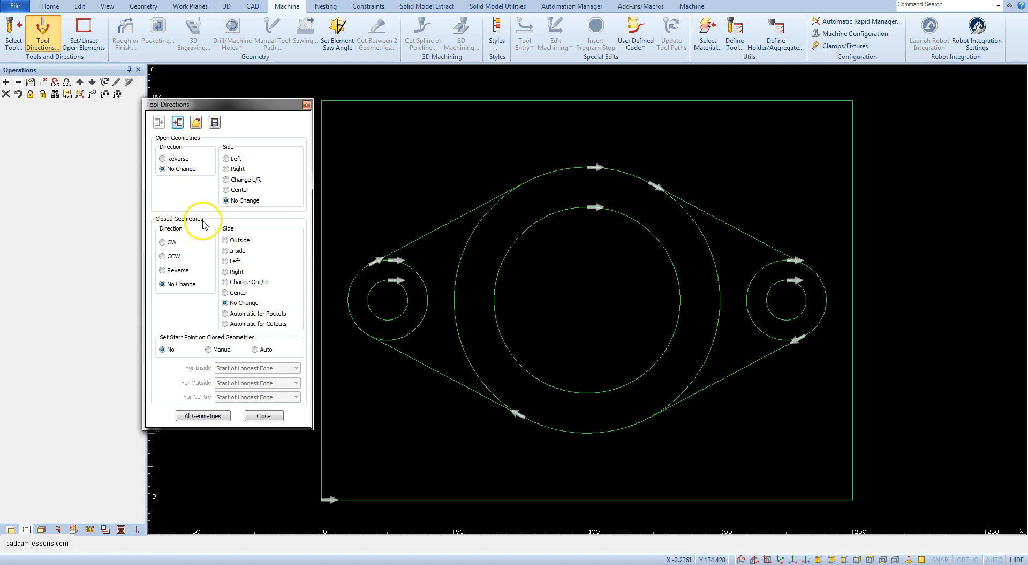
{"action": "mouse_move", "coordinate": [184, 145]}
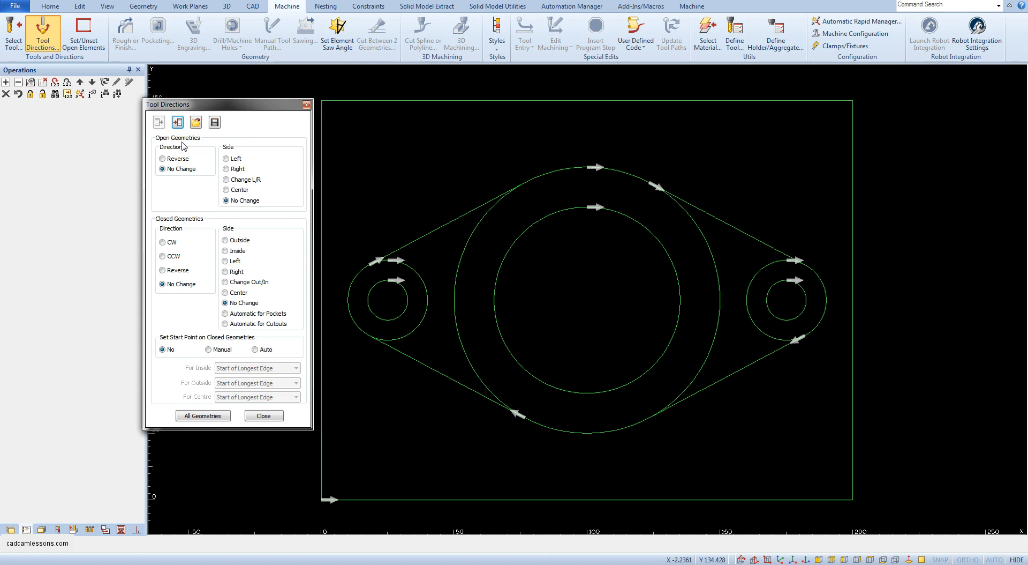
{"action": "mouse_move", "coordinate": [263, 245]}
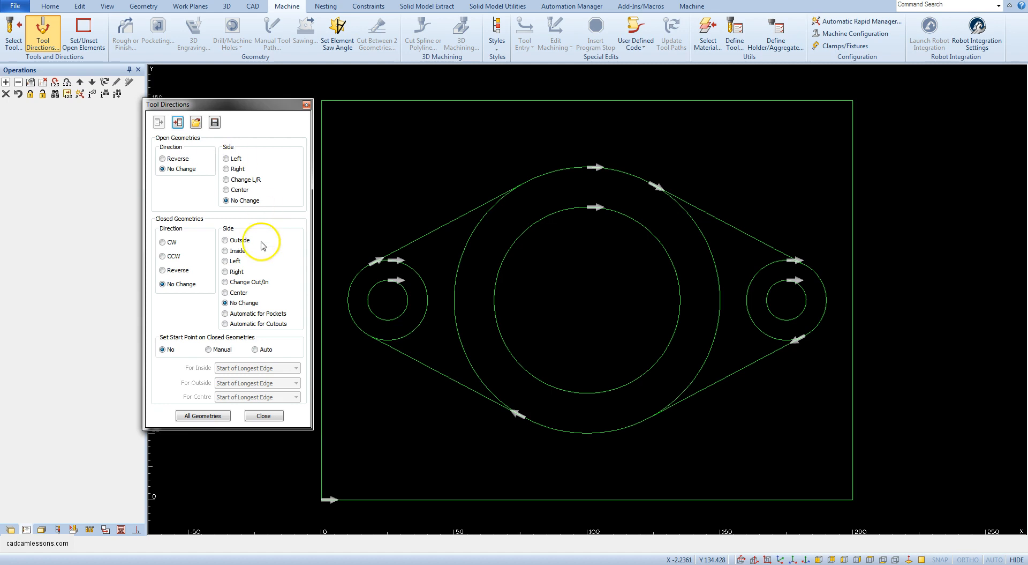
{"action": "mouse_move", "coordinate": [741, 371]}
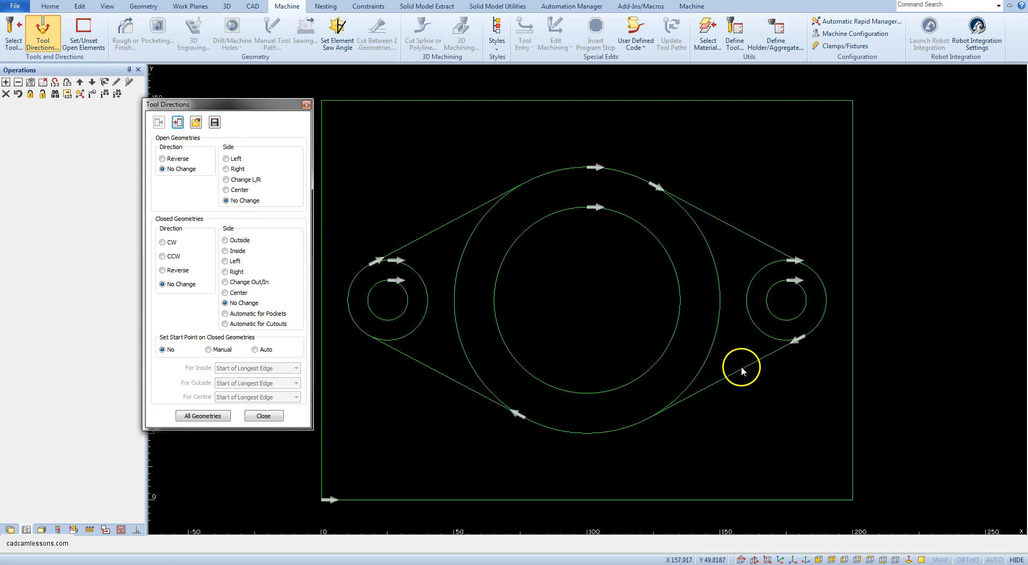
{"action": "mouse_move", "coordinate": [504, 418]}
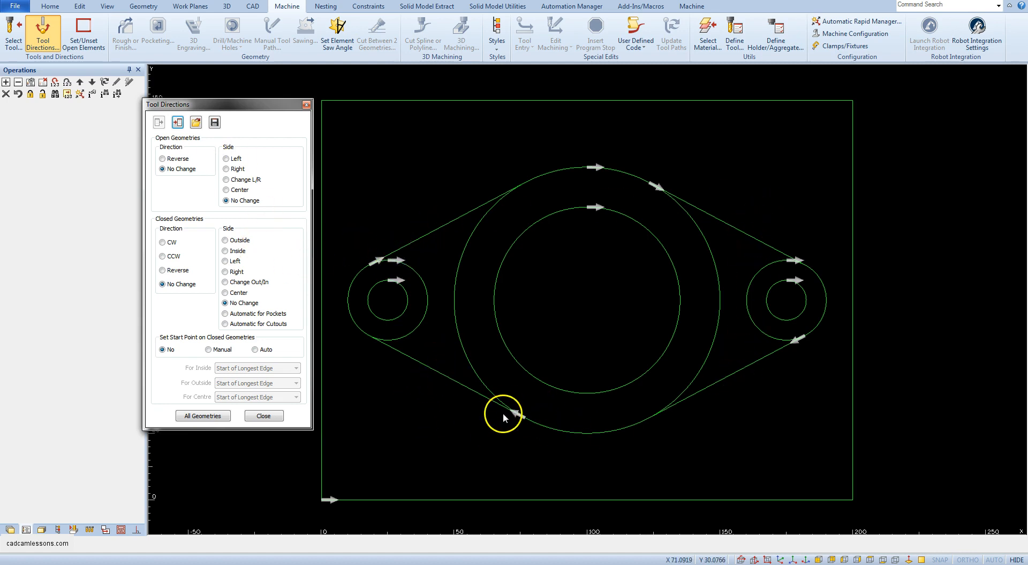
{"action": "mouse_move", "coordinate": [532, 428]}
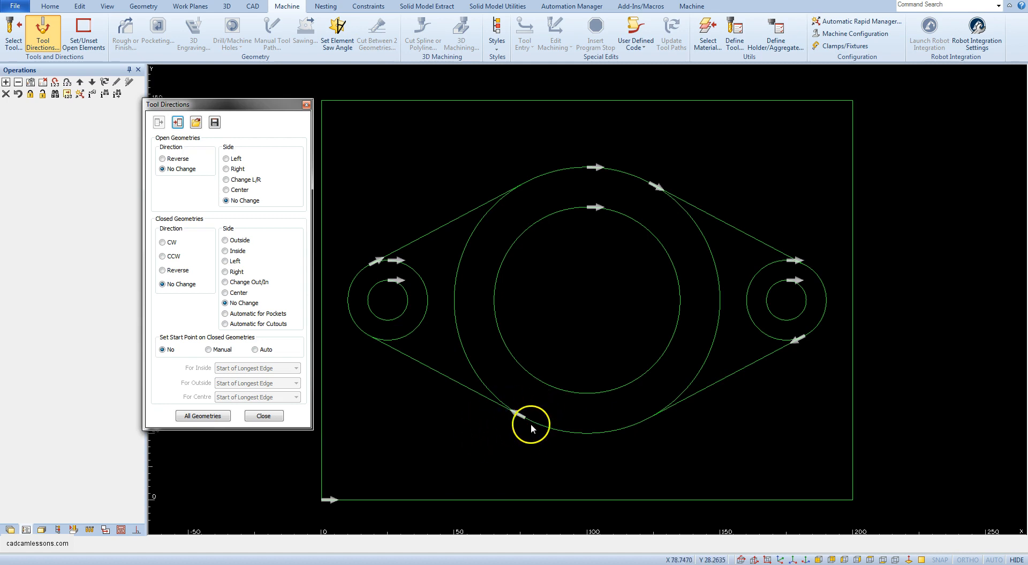
{"action": "mouse_move", "coordinate": [366, 337]}
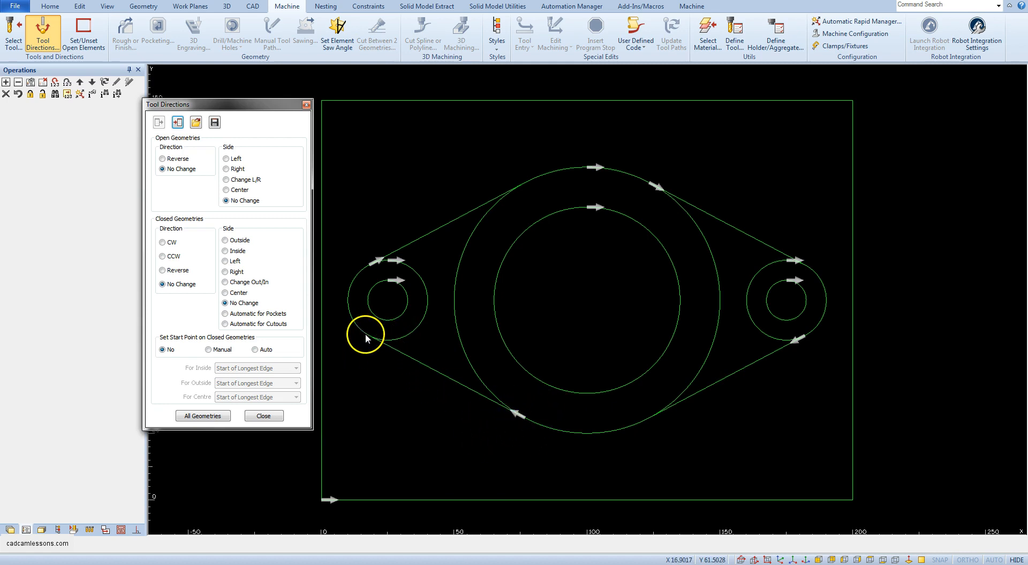
{"action": "mouse_move", "coordinate": [575, 217]}
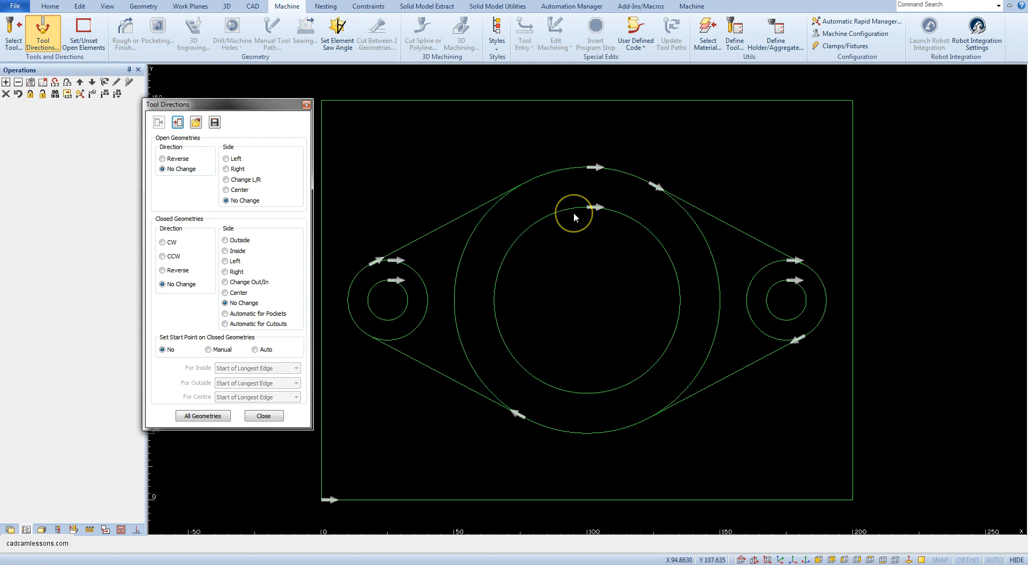
{"action": "mouse_move", "coordinate": [574, 217]}
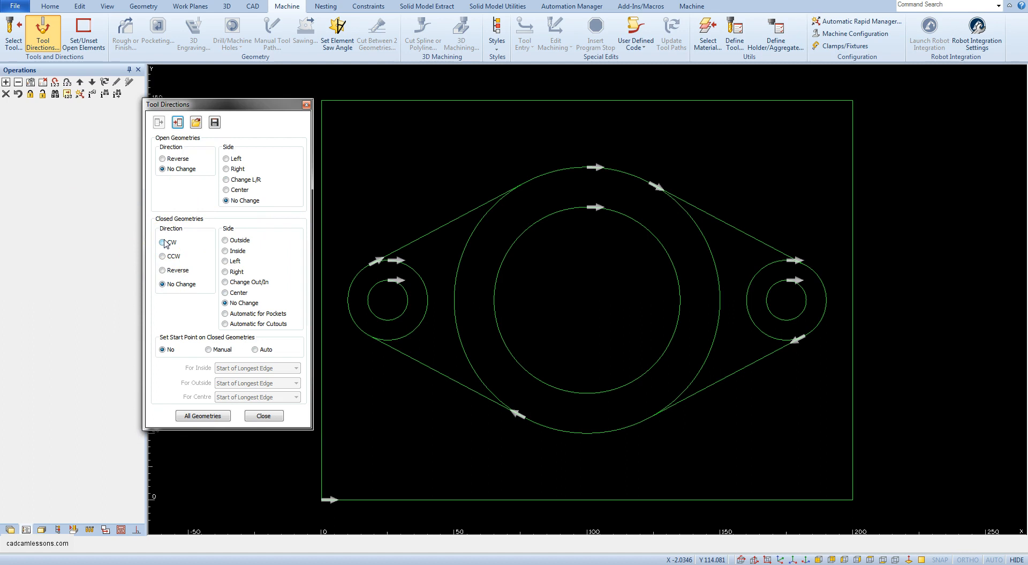
{"action": "left_click", "coordinate": [163, 242]}
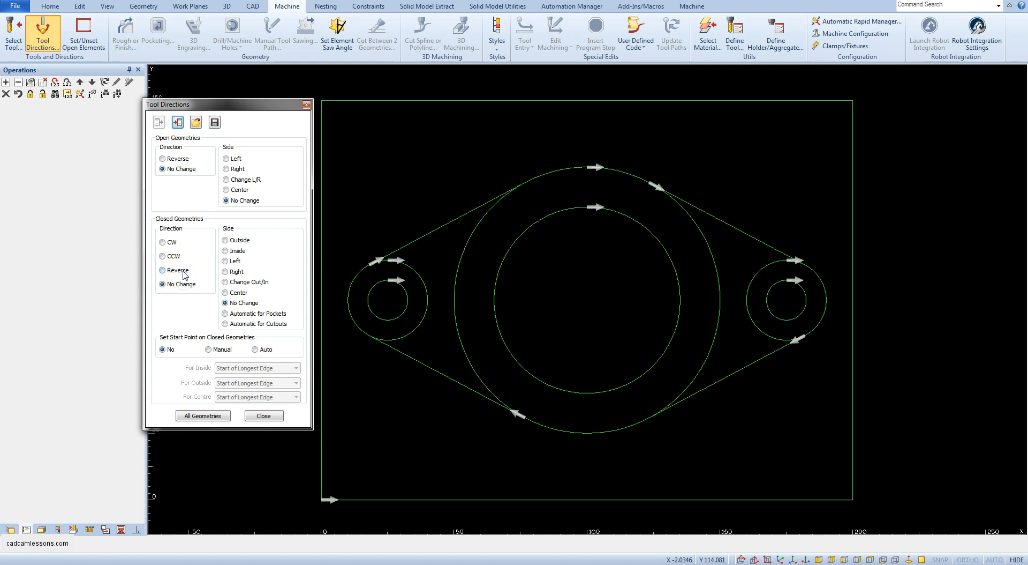
{"action": "left_click", "coordinate": [162, 284]}
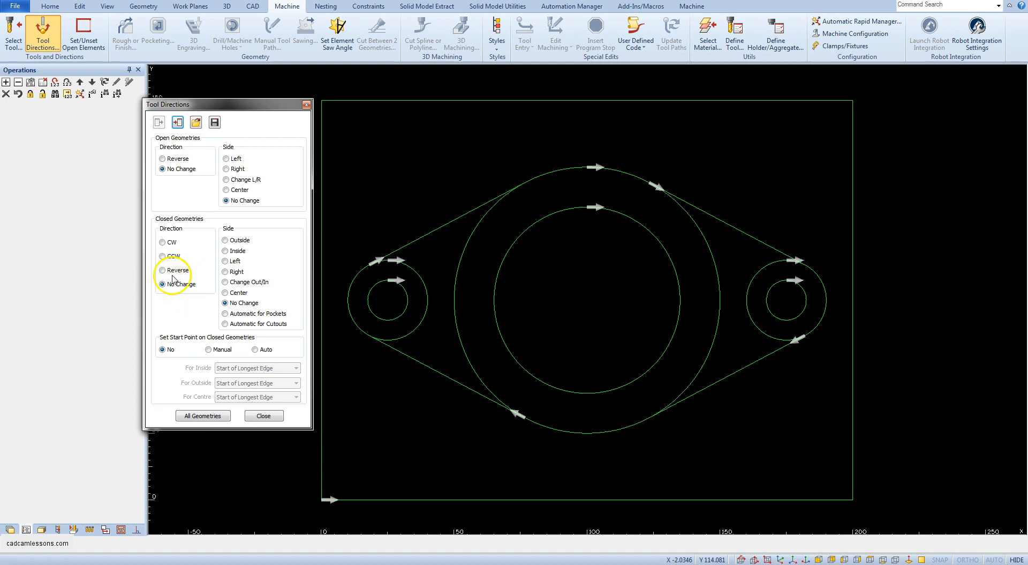
{"action": "left_click", "coordinate": [164, 283]}
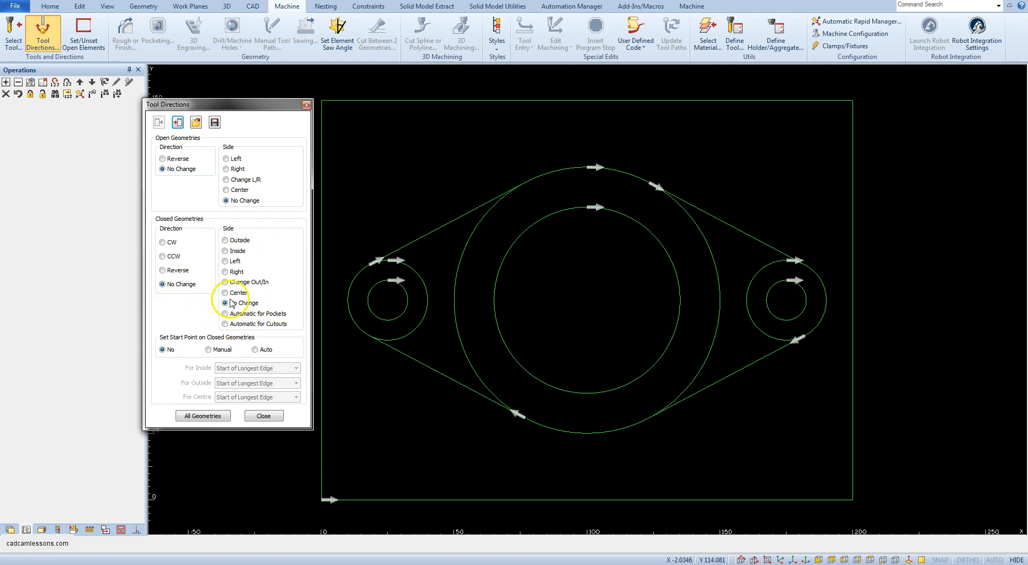
{"action": "mouse_move", "coordinate": [521, 387]}
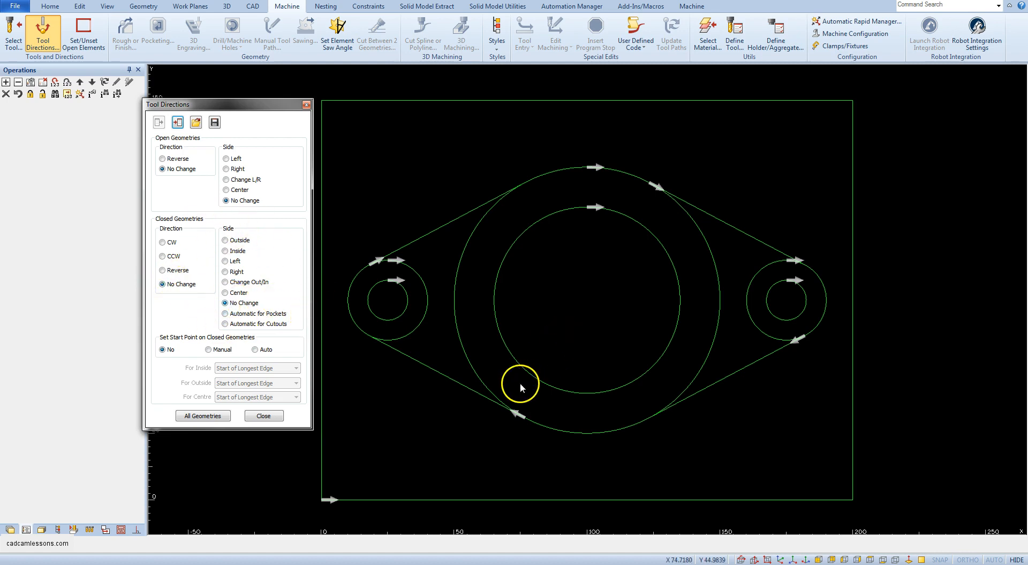
{"action": "mouse_move", "coordinate": [487, 439]}
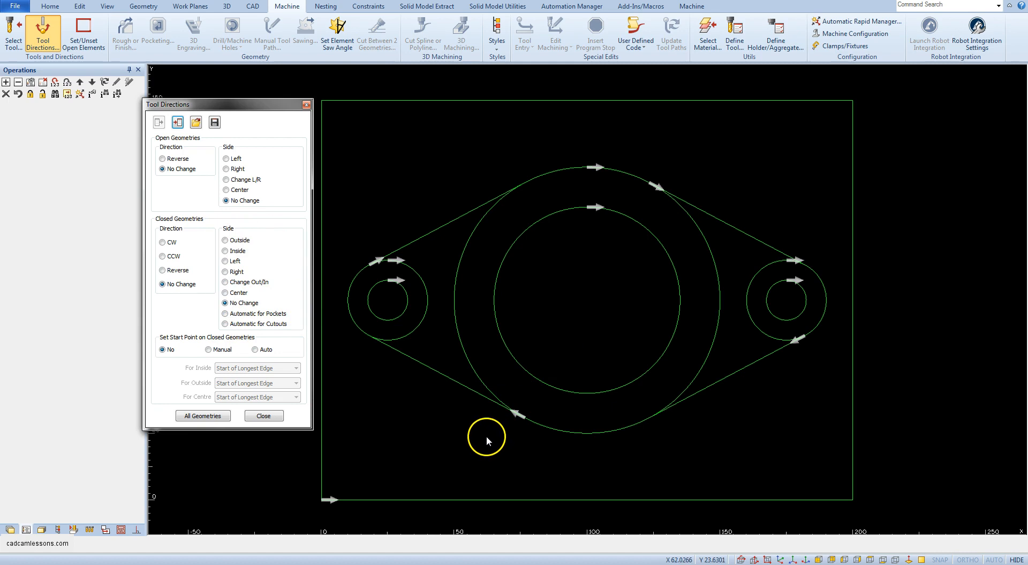
{"action": "mouse_move", "coordinate": [486, 439]}
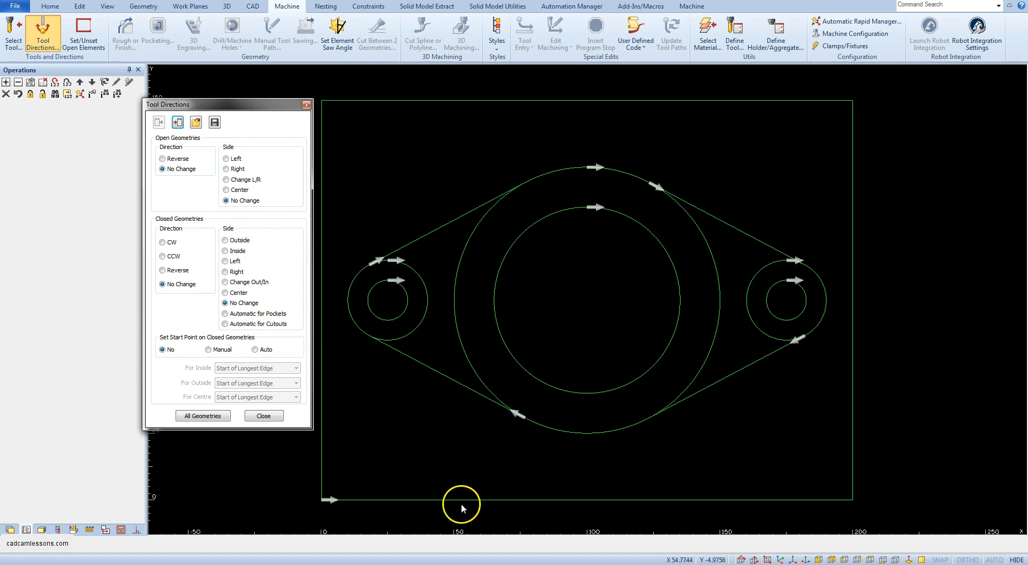
{"action": "mouse_move", "coordinate": [322, 492]}
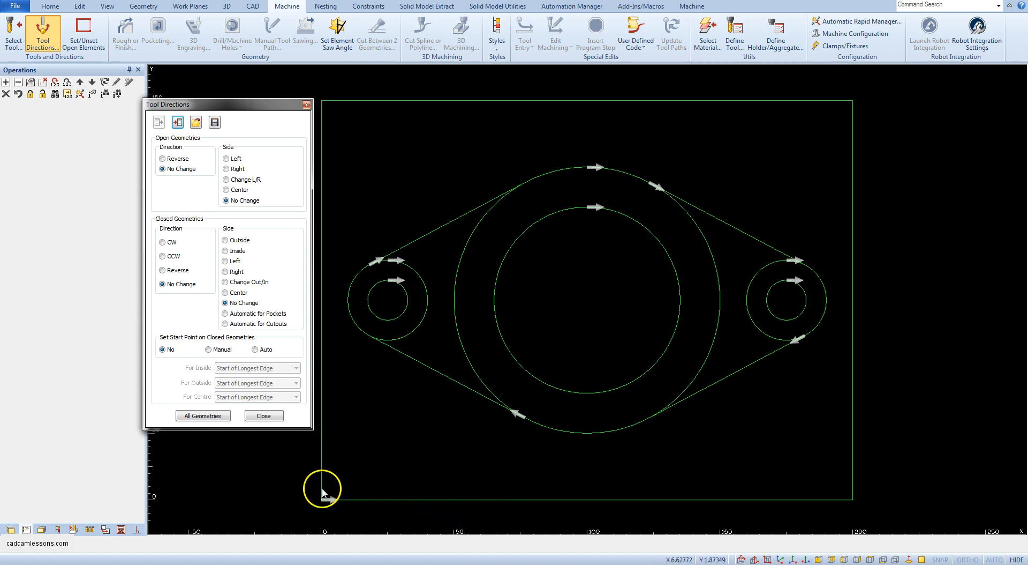
{"action": "mouse_move", "coordinate": [346, 488]}
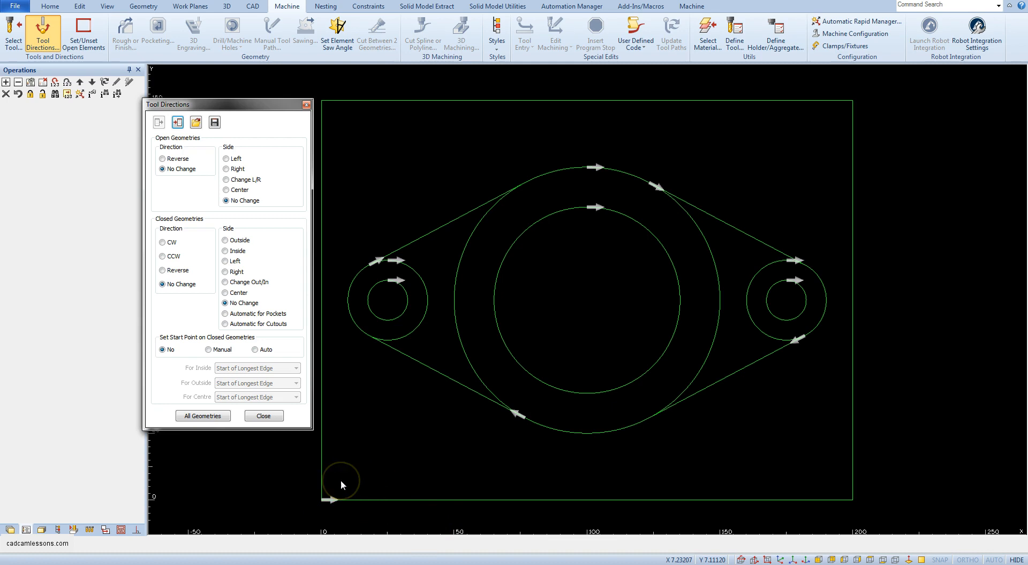
{"action": "mouse_move", "coordinate": [747, 238]}
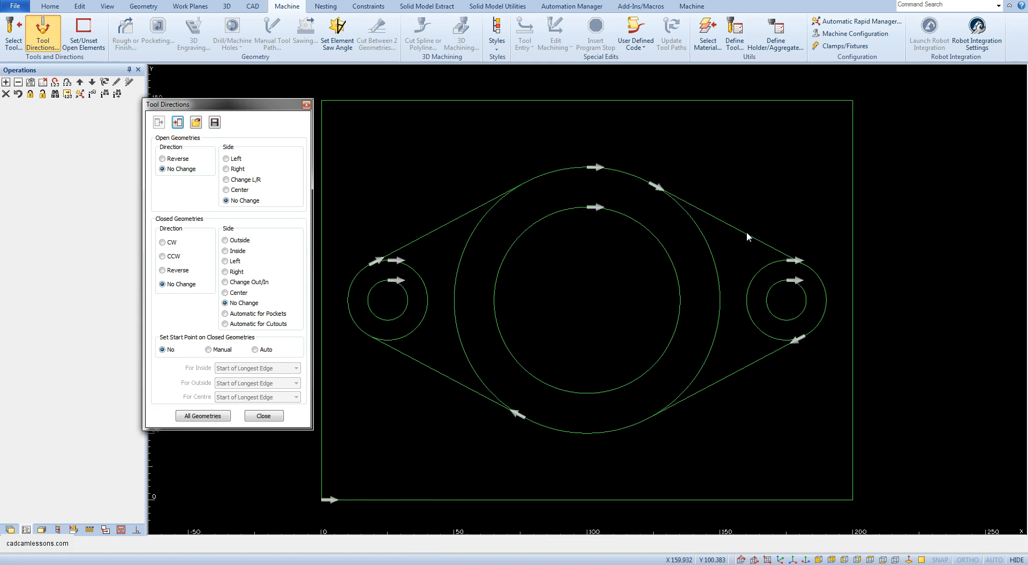
{"action": "mouse_move", "coordinate": [748, 236]}
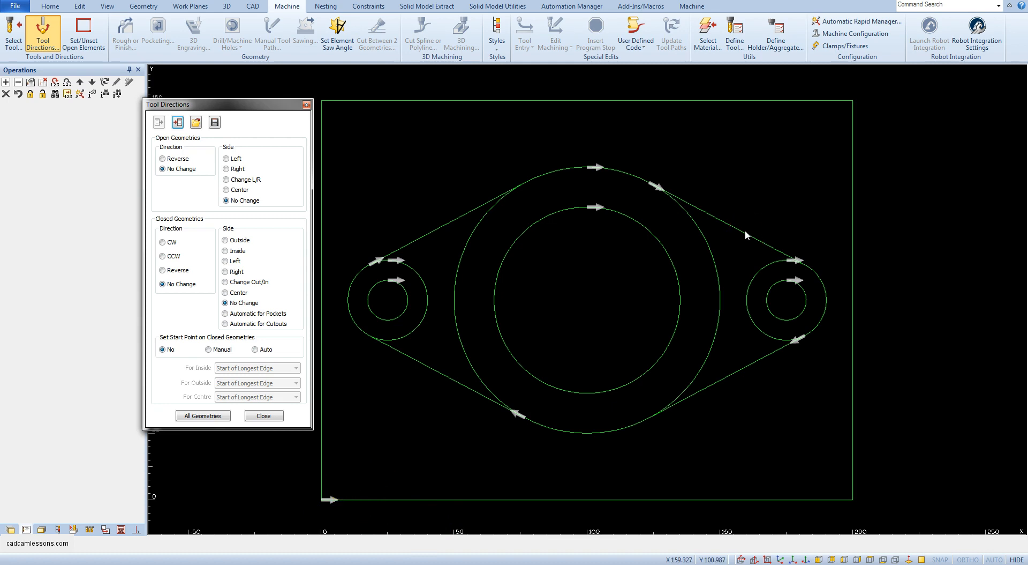
{"action": "mouse_move", "coordinate": [155, 255]}
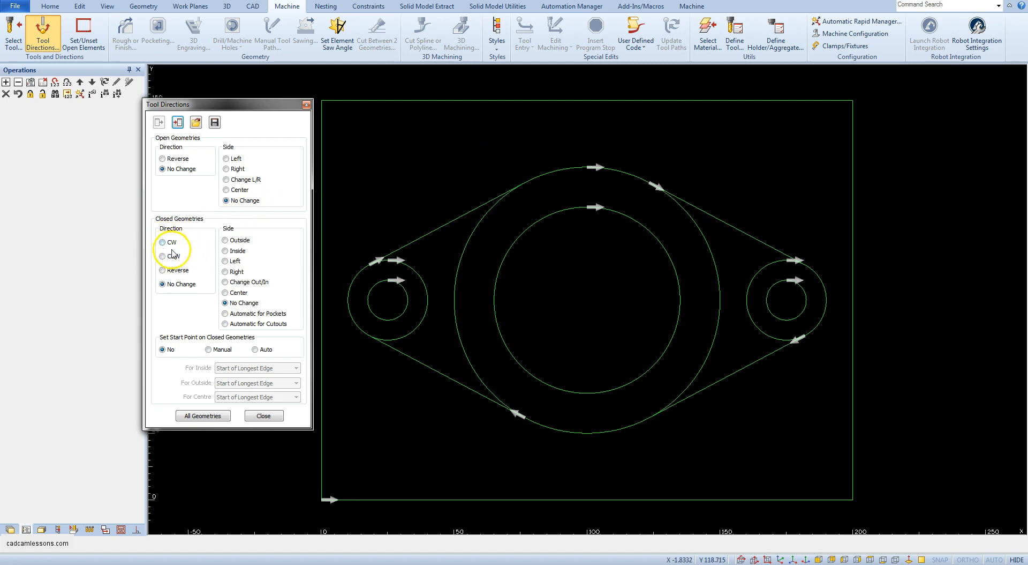
Step: Choose CW as the direction for closed geometries
{"action": "left_click", "coordinate": [162, 242]}
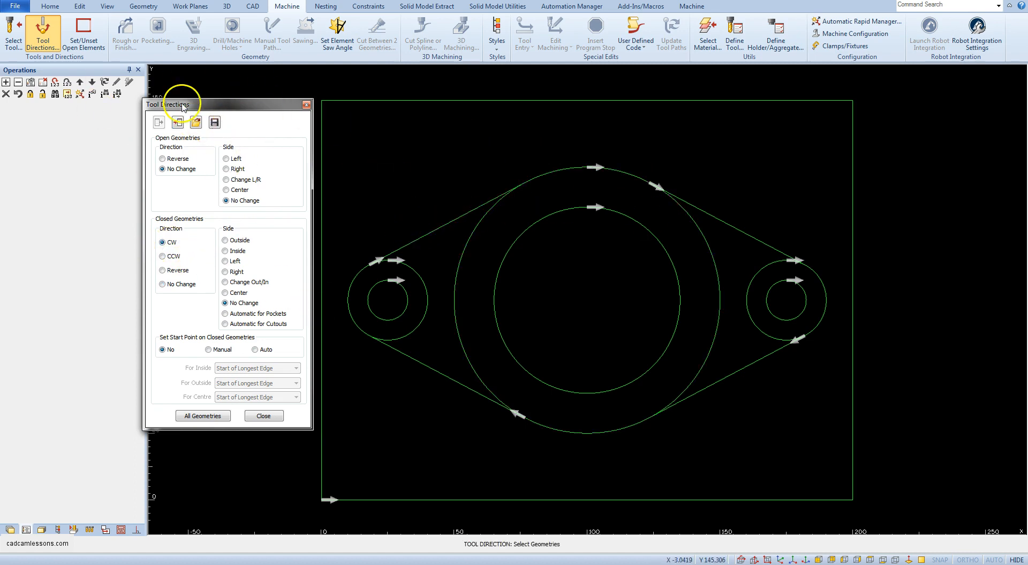
{"action": "mouse_move", "coordinate": [251, 124]}
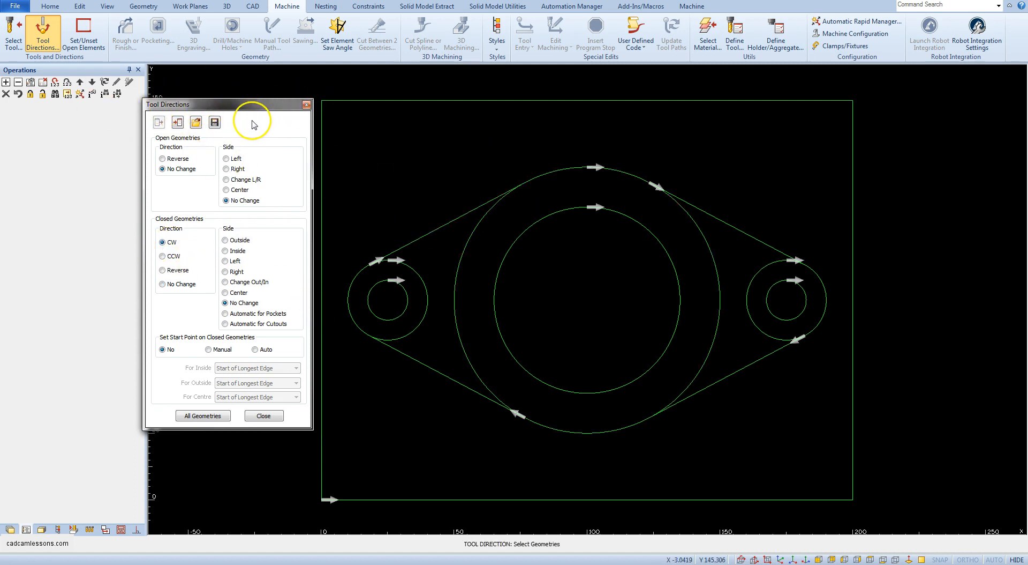
{"action": "mouse_move", "coordinate": [391, 502]}
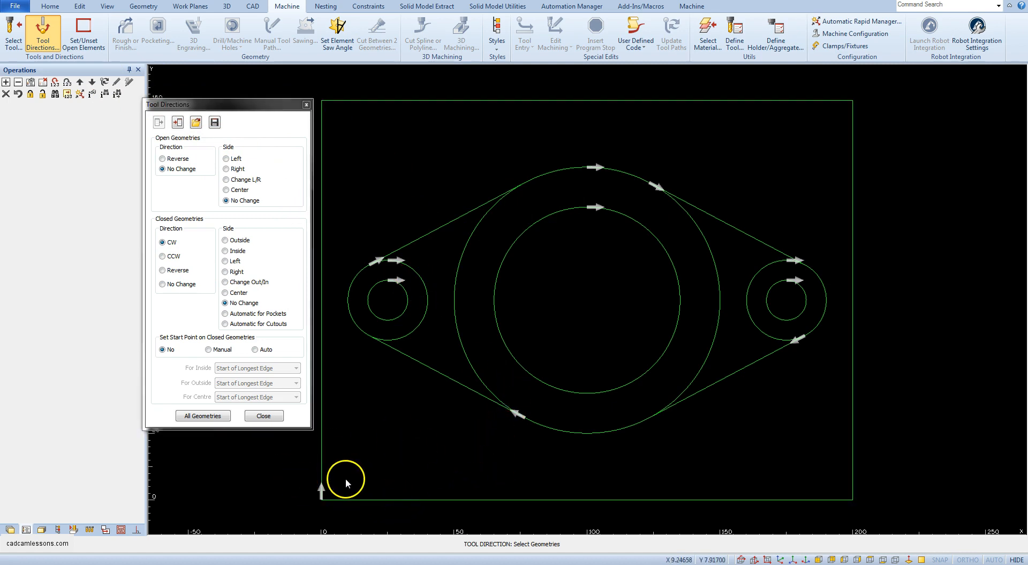
{"action": "mouse_move", "coordinate": [354, 505]}
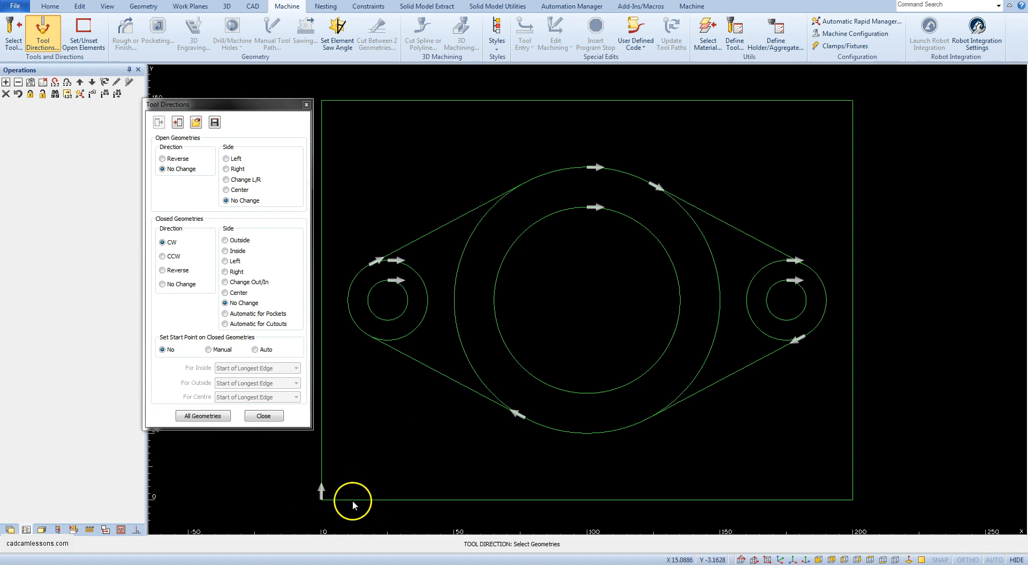
{"action": "mouse_move", "coordinate": [321, 512]}
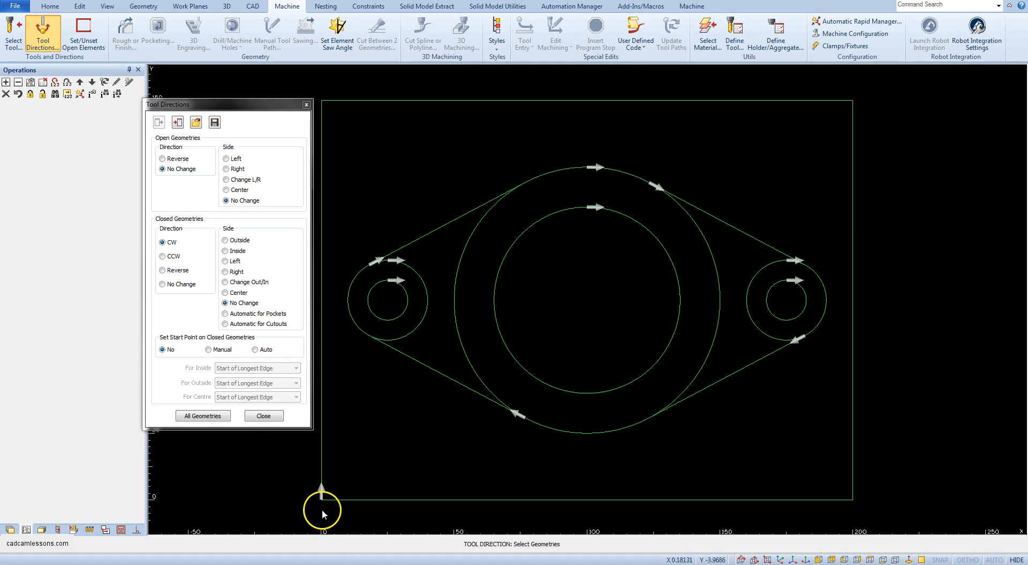
{"action": "mouse_move", "coordinate": [330, 525]}
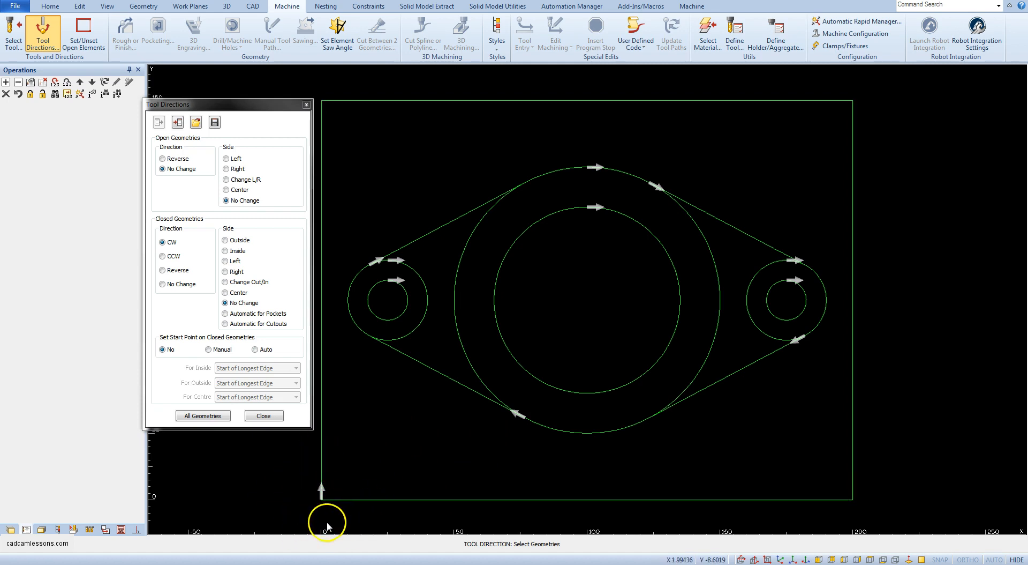
{"action": "mouse_move", "coordinate": [333, 499]}
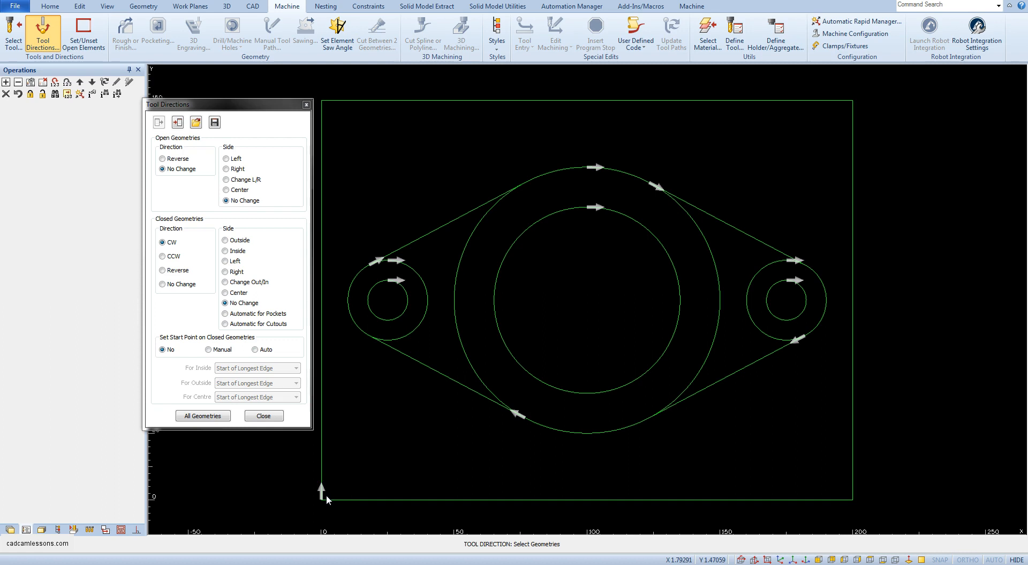
{"action": "mouse_move", "coordinate": [322, 500]}
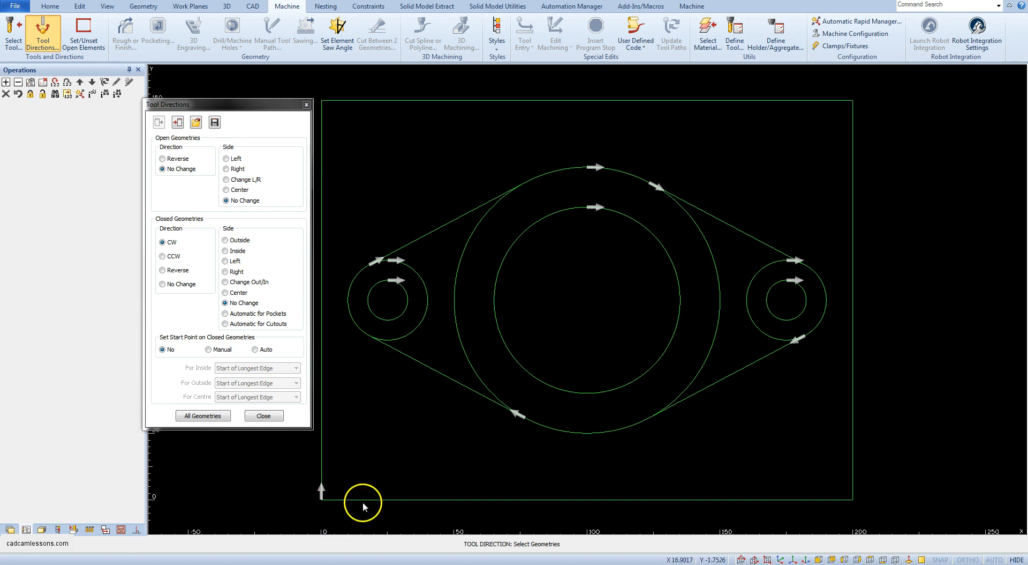
{"action": "mouse_move", "coordinate": [333, 485]}
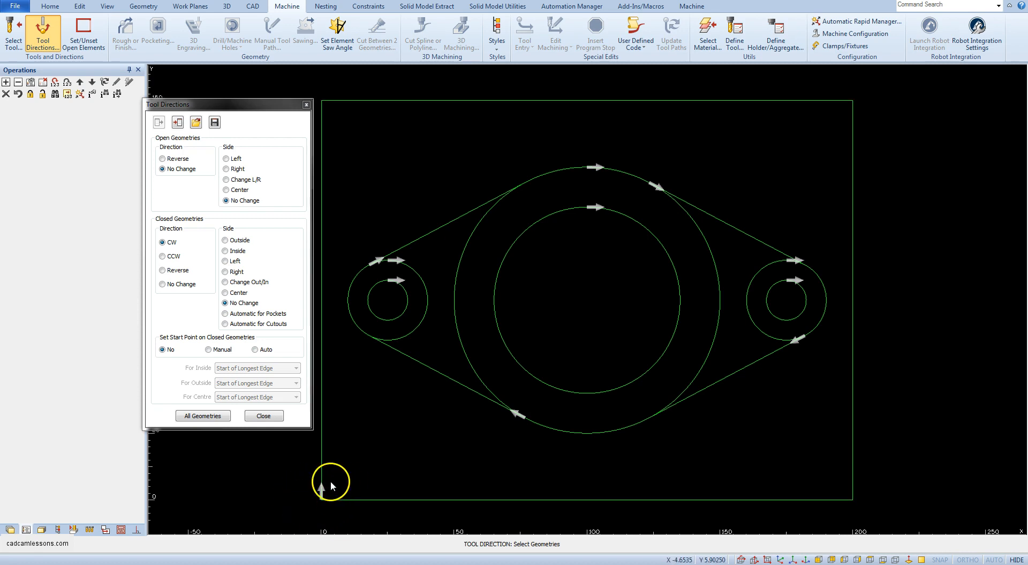
{"action": "mouse_move", "coordinate": [321, 487]}
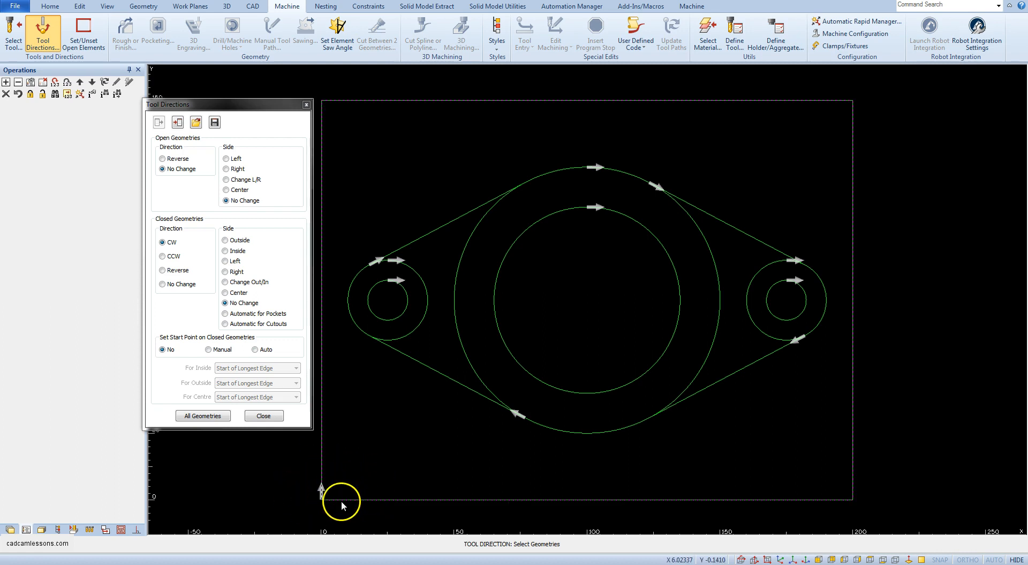
{"action": "mouse_move", "coordinate": [394, 121]}
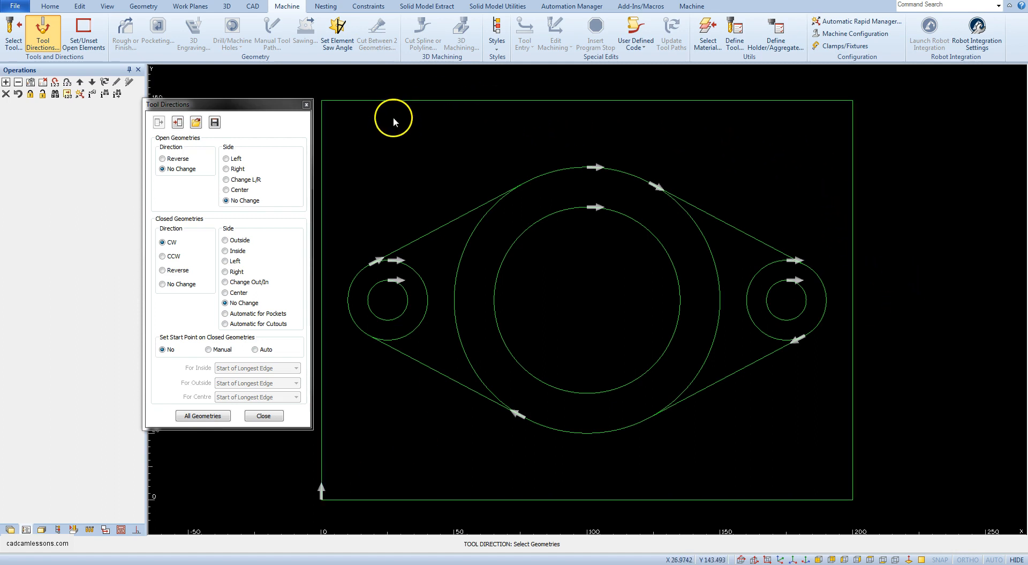
{"action": "mouse_move", "coordinate": [412, 135]}
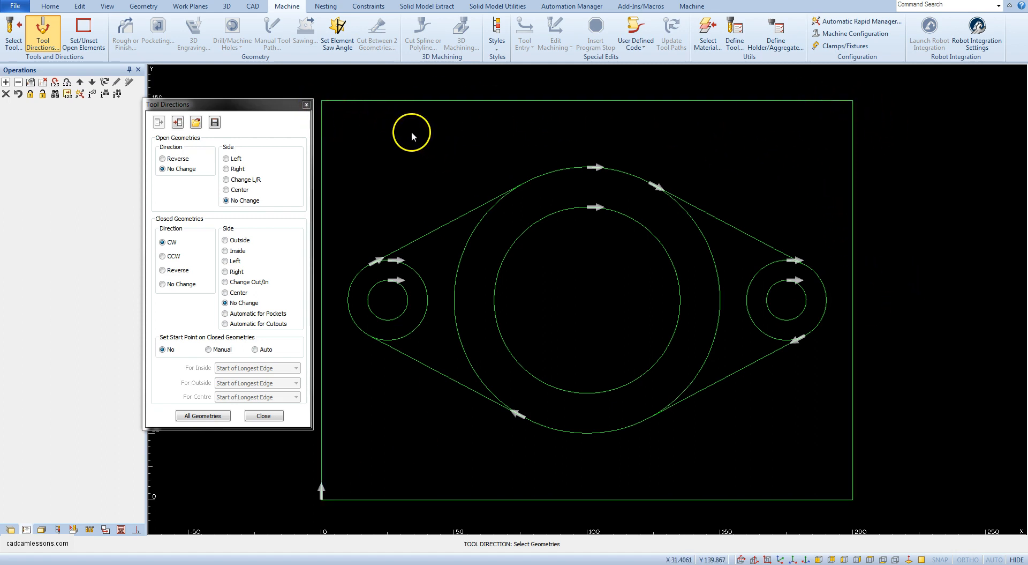
{"action": "mouse_move", "coordinate": [537, 149]}
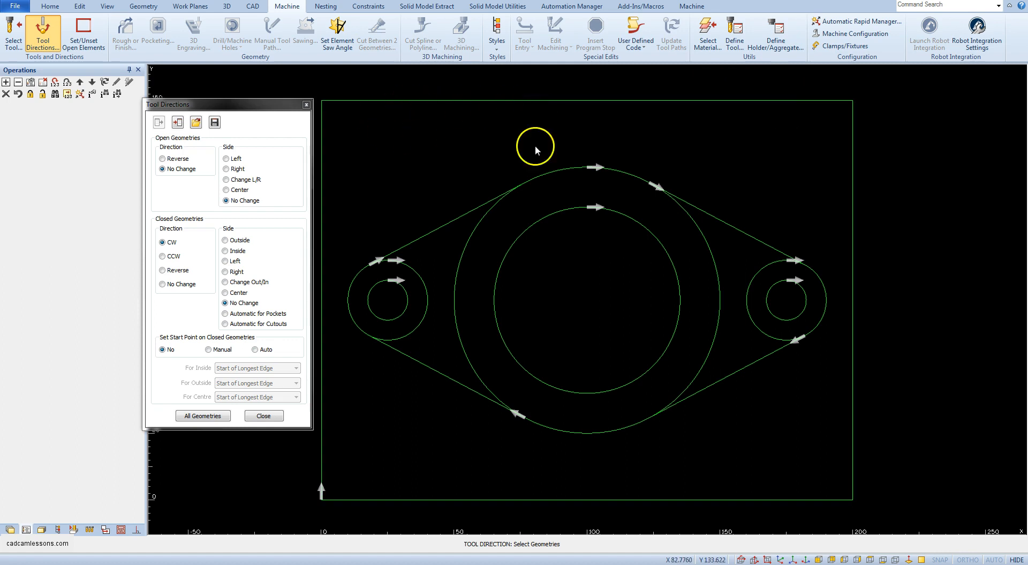
{"action": "mouse_move", "coordinate": [551, 157]}
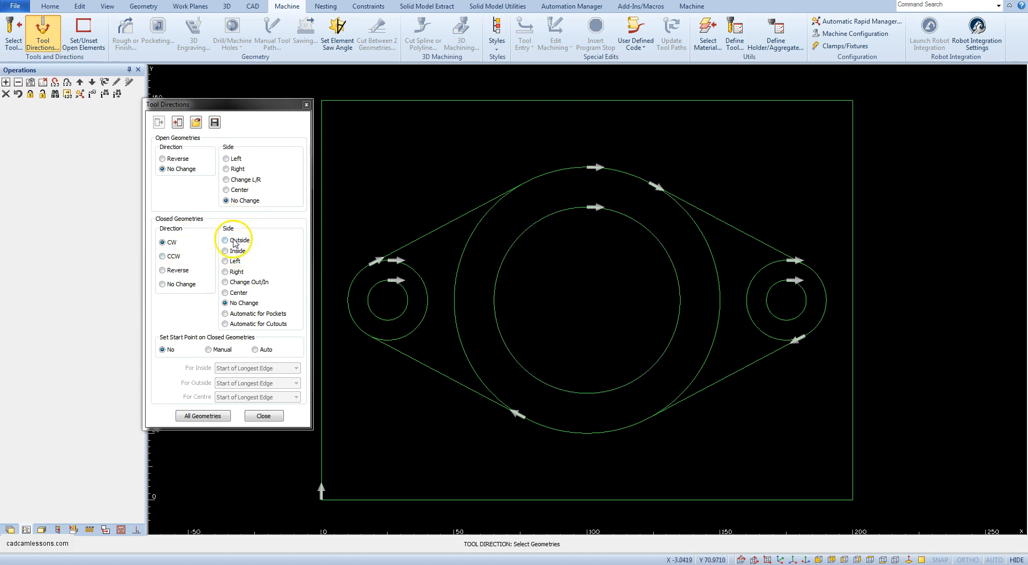
Step: Choose Outside as the cutting side for closed geometries
{"action": "left_click", "coordinate": [227, 239]}
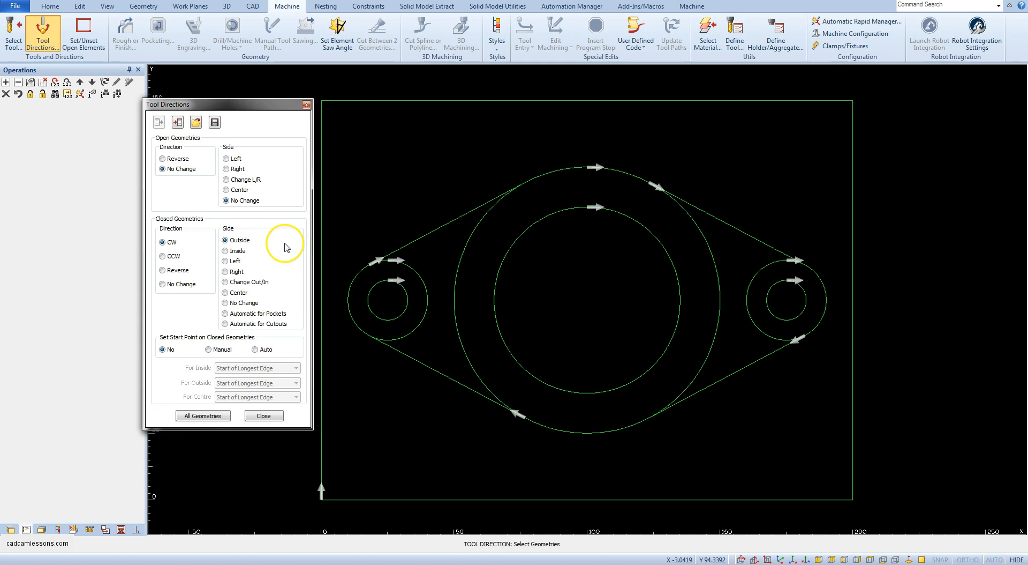
{"action": "mouse_move", "coordinate": [367, 226]}
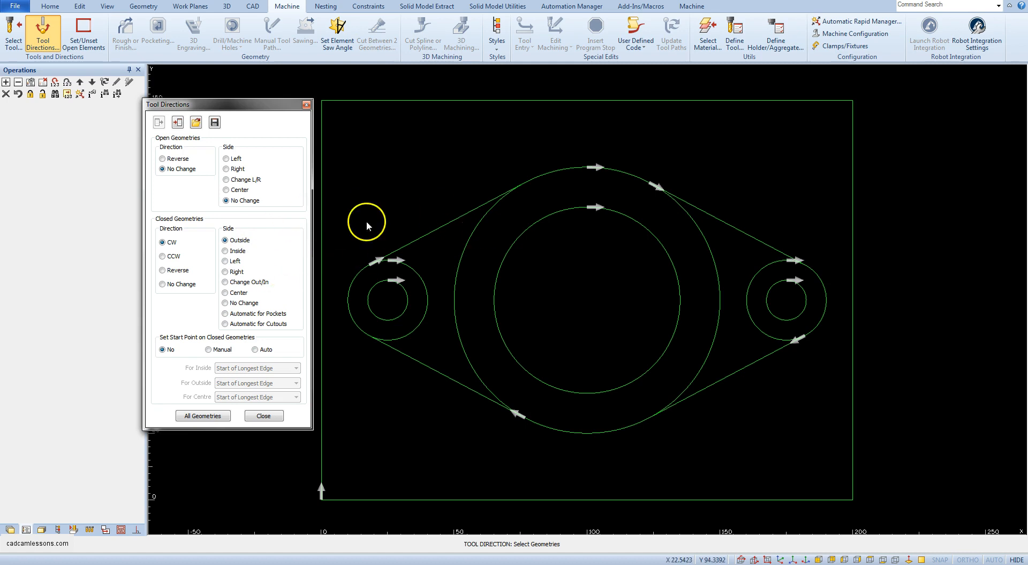
{"action": "mouse_move", "coordinate": [489, 508]}
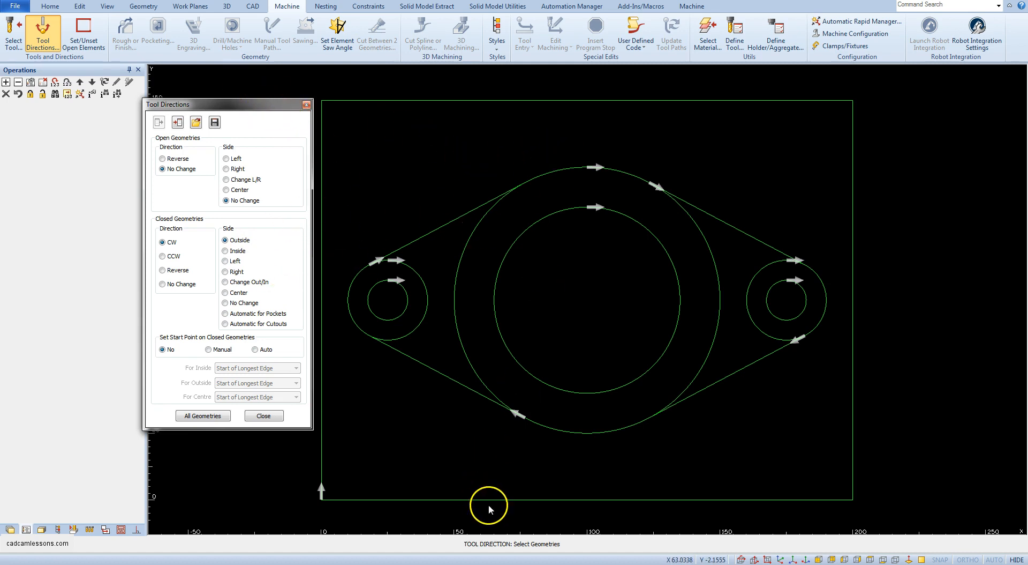
{"action": "mouse_move", "coordinate": [424, 454]}
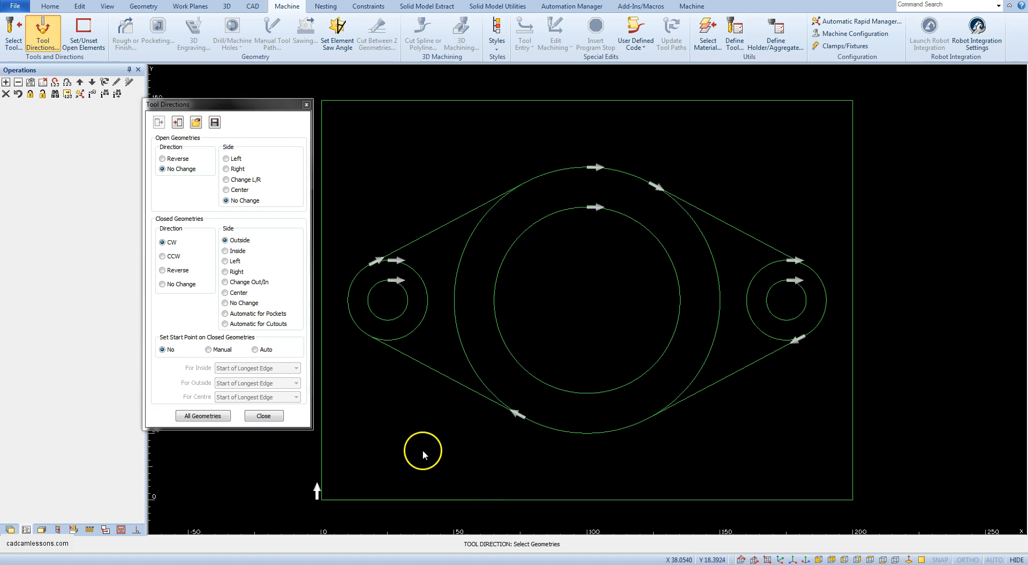
{"action": "mouse_move", "coordinate": [330, 480]}
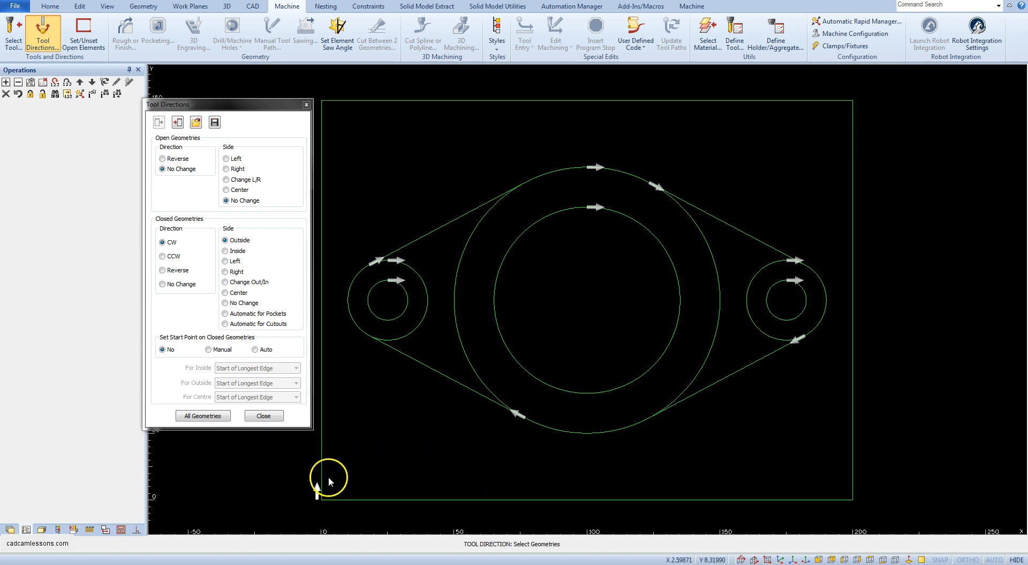
{"action": "mouse_move", "coordinate": [312, 475]}
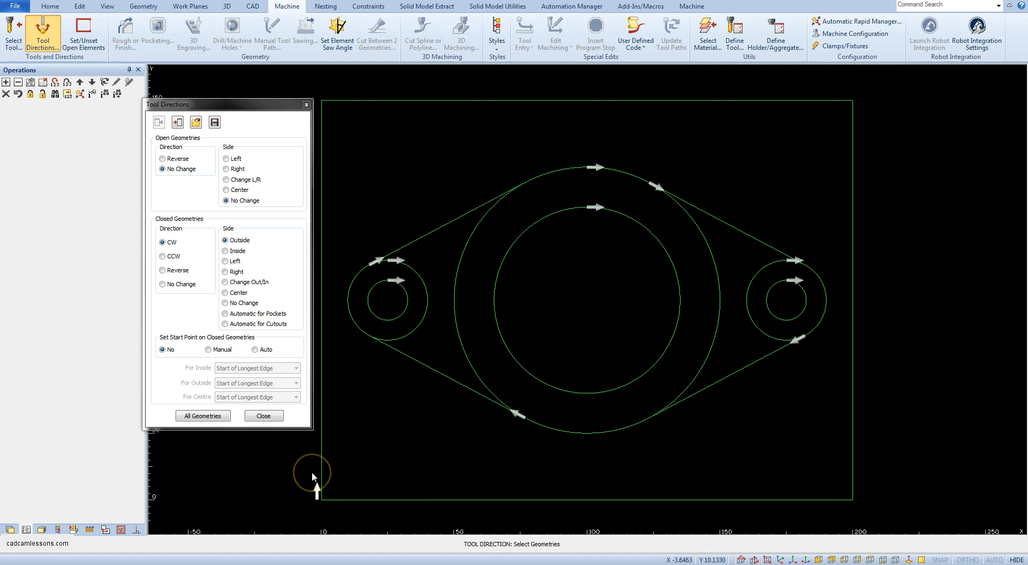
{"action": "mouse_move", "coordinate": [314, 474]}
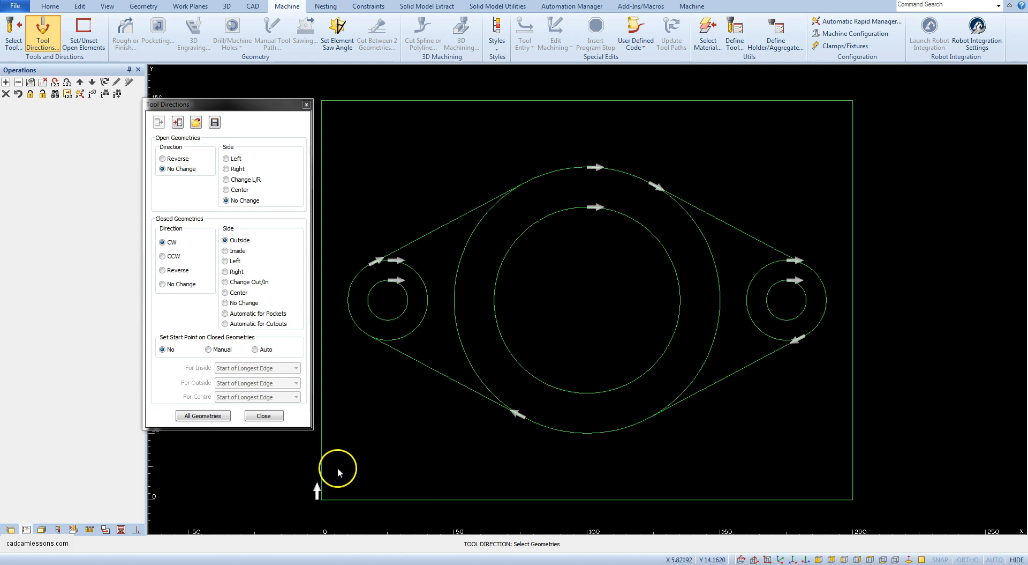
{"action": "mouse_move", "coordinate": [511, 222]}
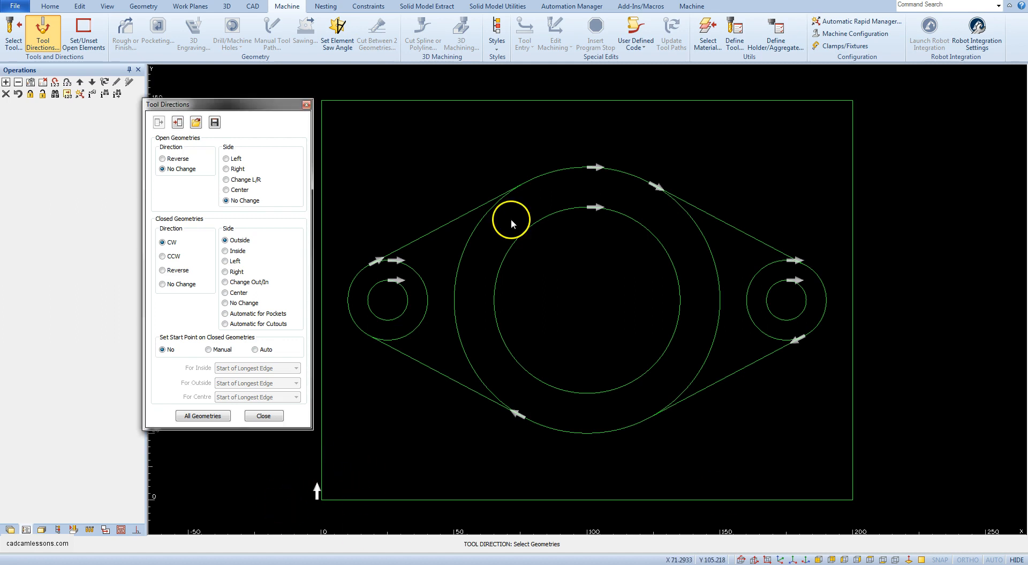
{"action": "mouse_move", "coordinate": [530, 343]}
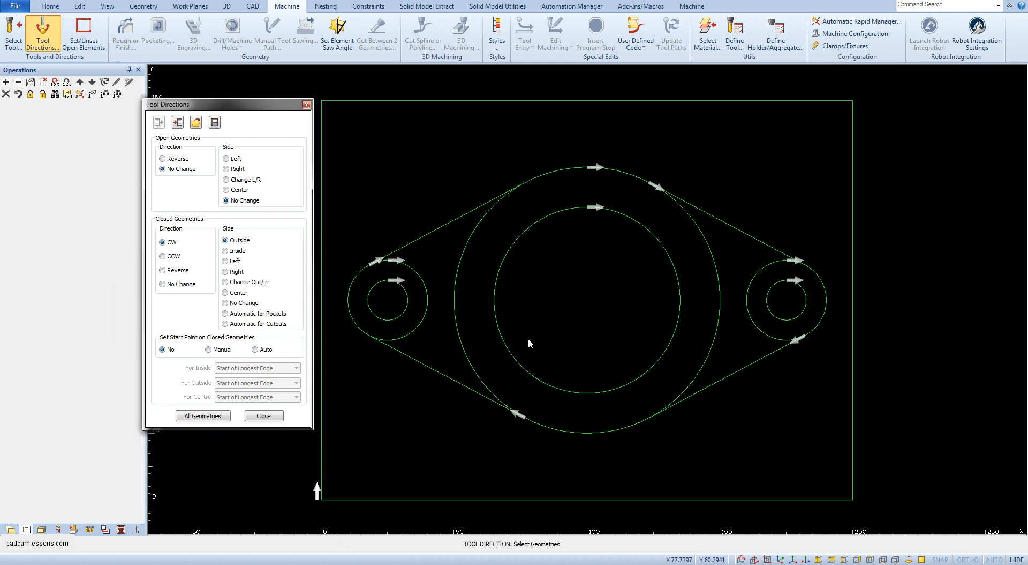